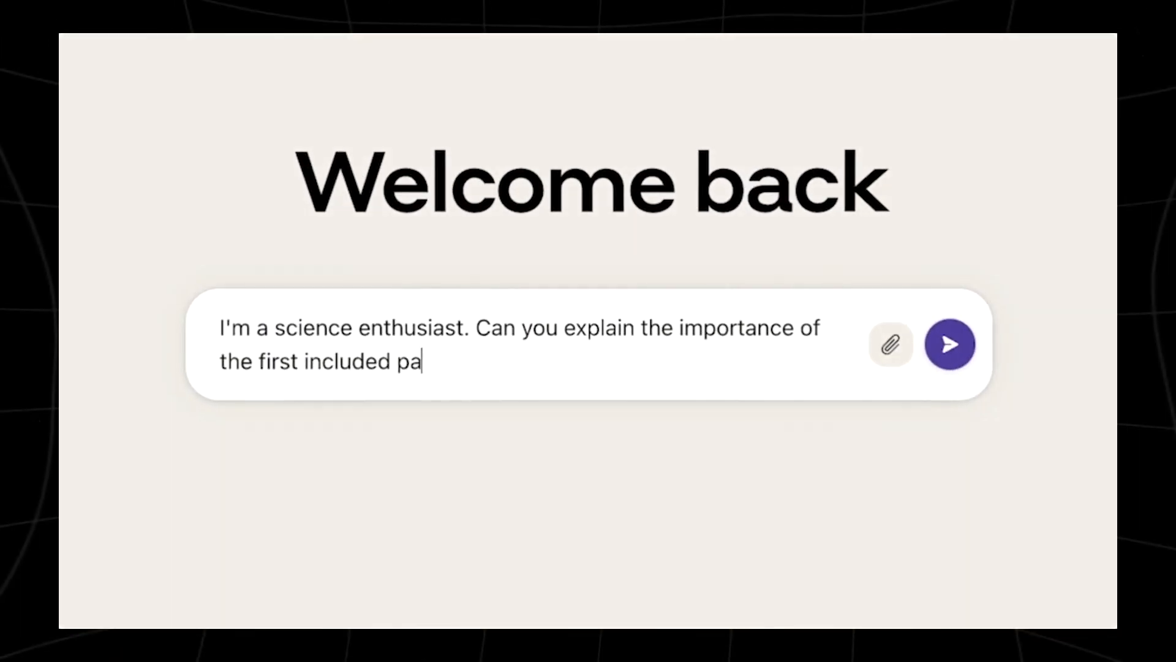
text(per, describing its exciting new results to me in simple terms?)
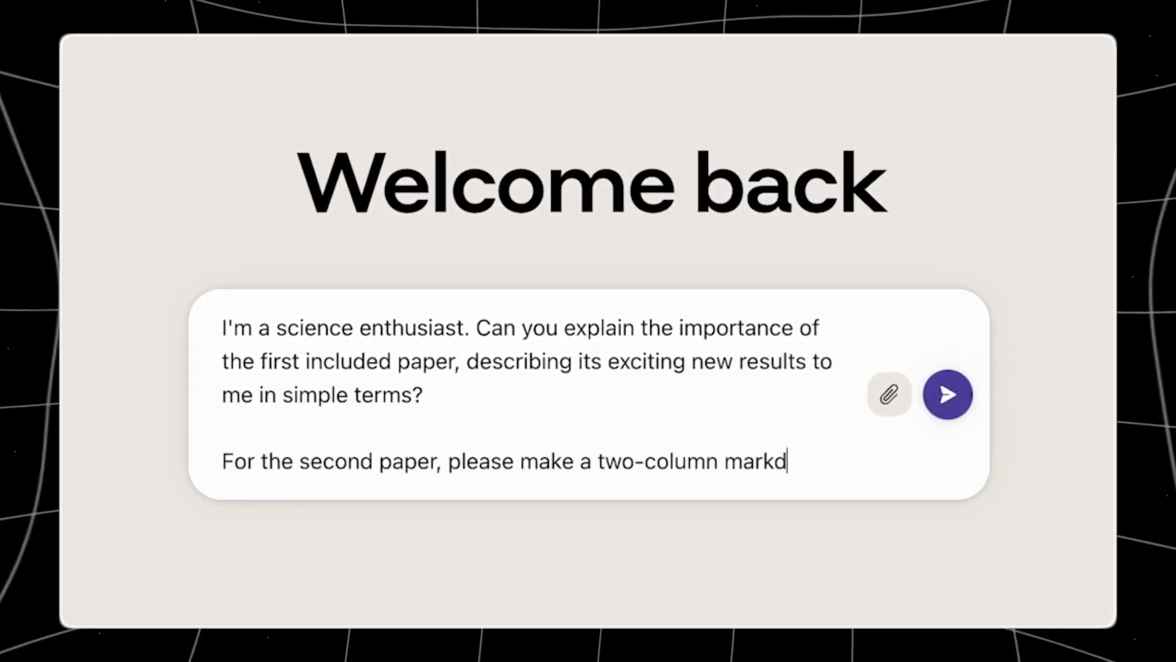